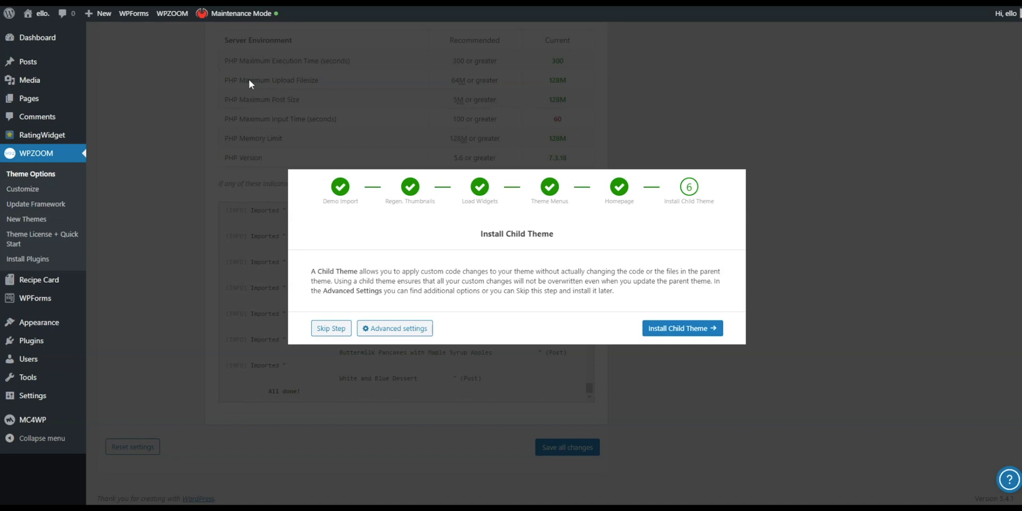
pyautogui.moveTo(319, 139)
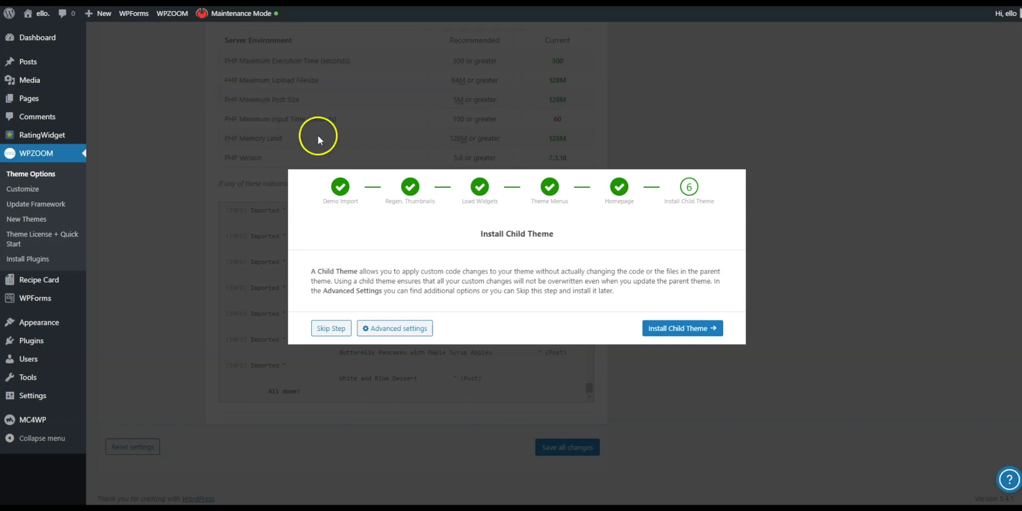
pyautogui.moveTo(525, 219)
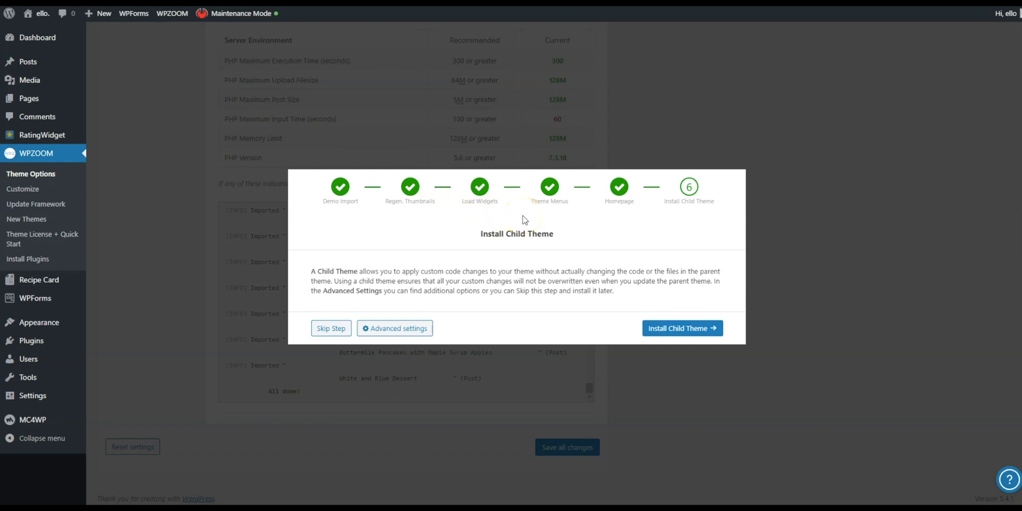
pyautogui.moveTo(479, 189)
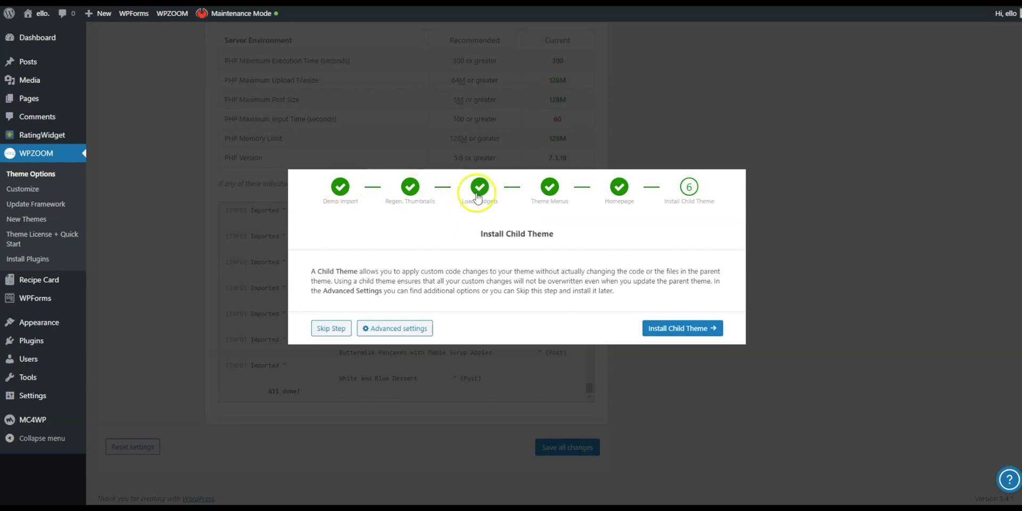
pyautogui.moveTo(688, 200)
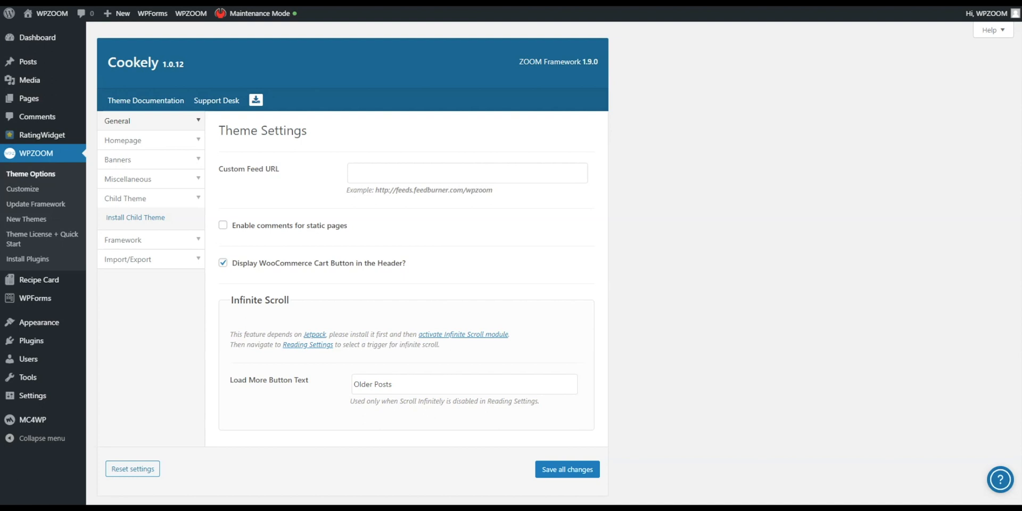
# Step: Open Cookely's Install Child Theme options with activation and settings copying ticked
pyautogui.click(125, 199)
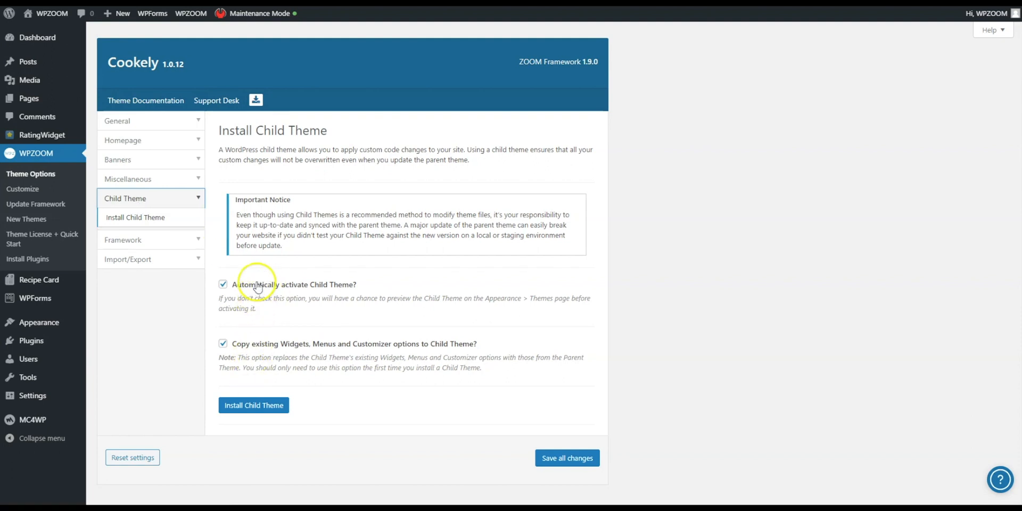
pyautogui.moveTo(290, 297)
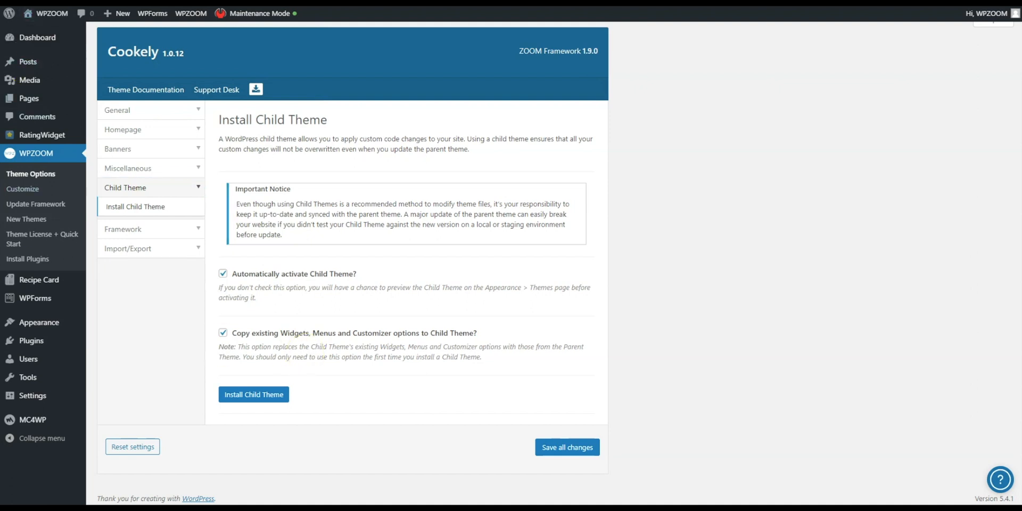
# Step: Install the Cookely Child theme and make it the active theme
pyautogui.click(253, 395)
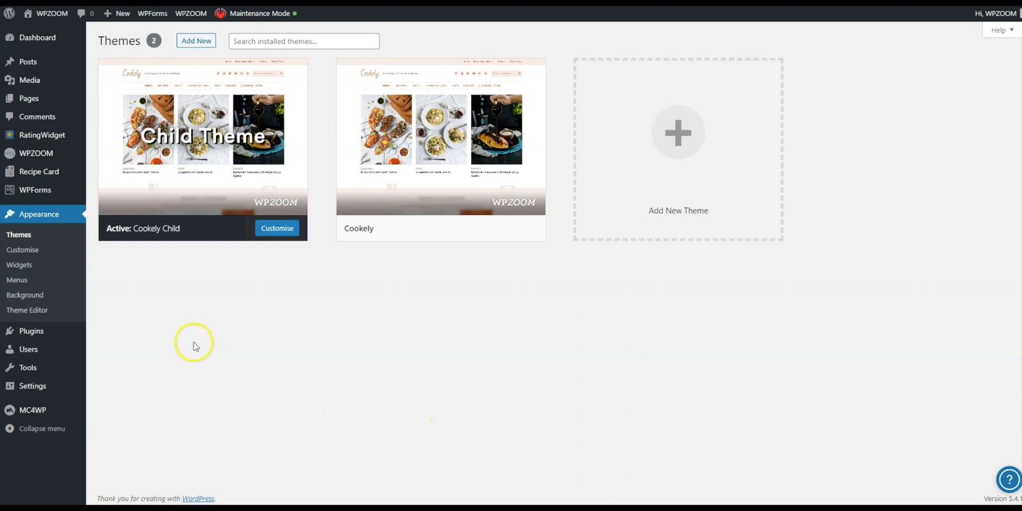
pyautogui.moveTo(149, 256)
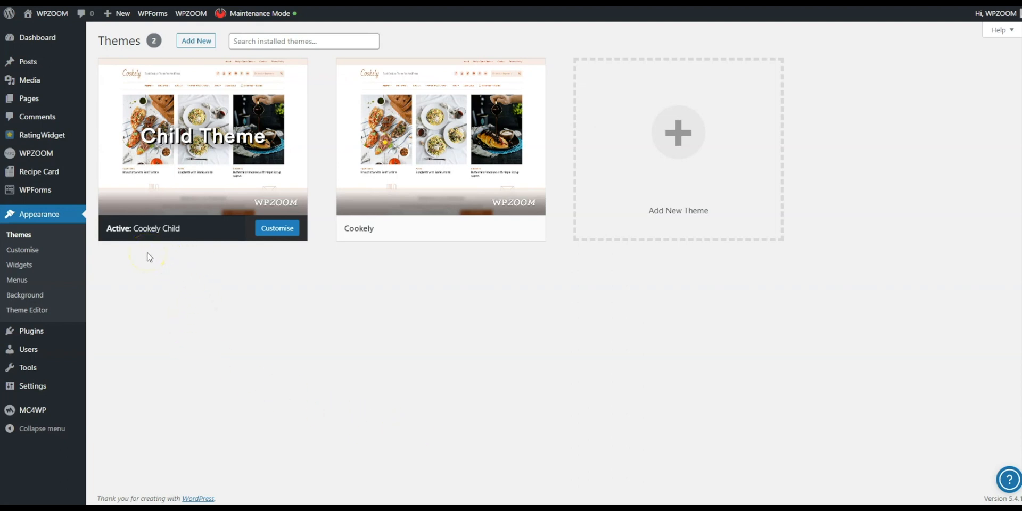
pyautogui.moveTo(440, 134)
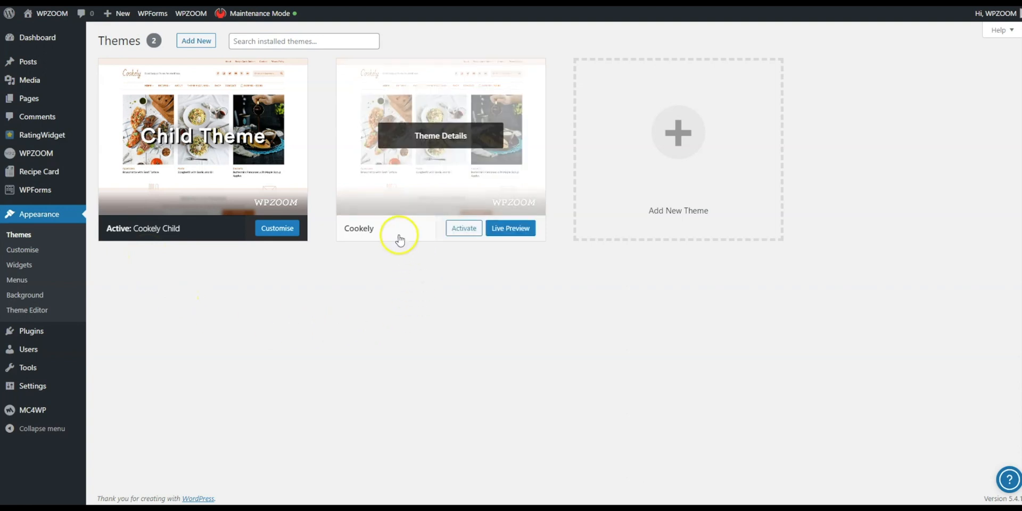
pyautogui.moveTo(255, 266)
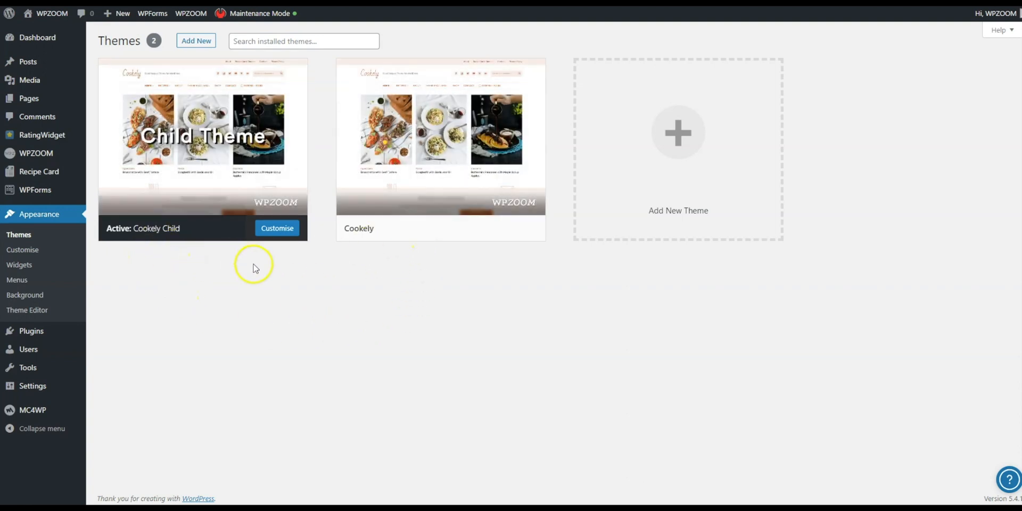
pyautogui.moveTo(225, 307)
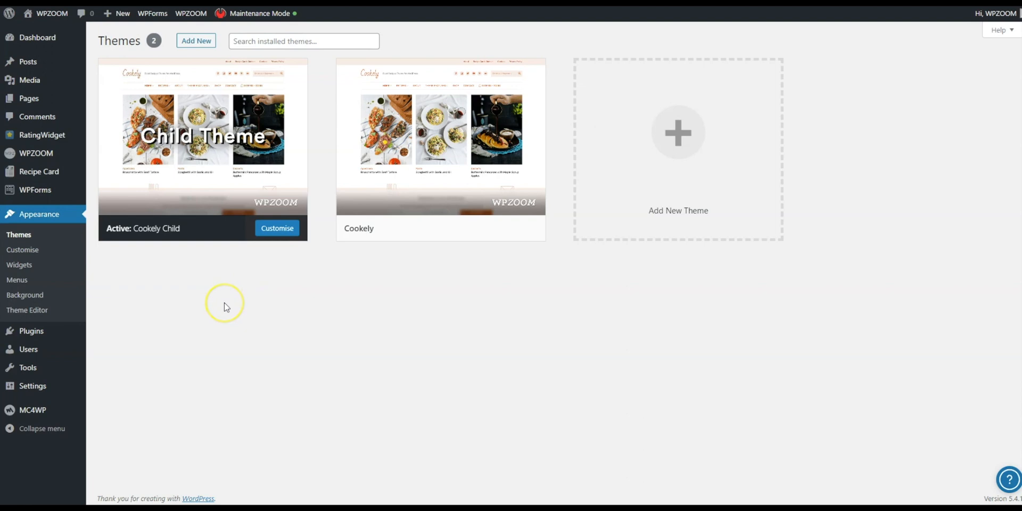
pyautogui.moveTo(224, 307)
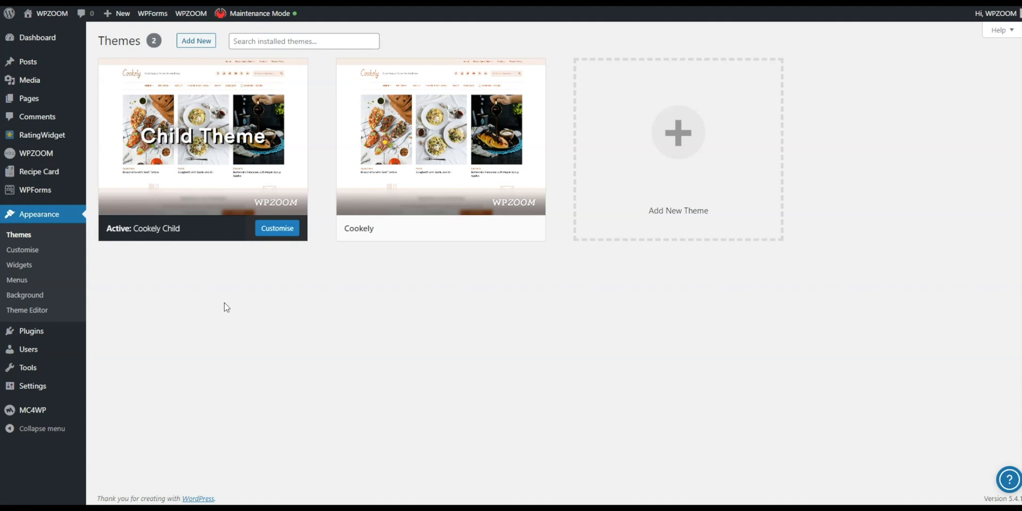
pyautogui.moveTo(383, 257)
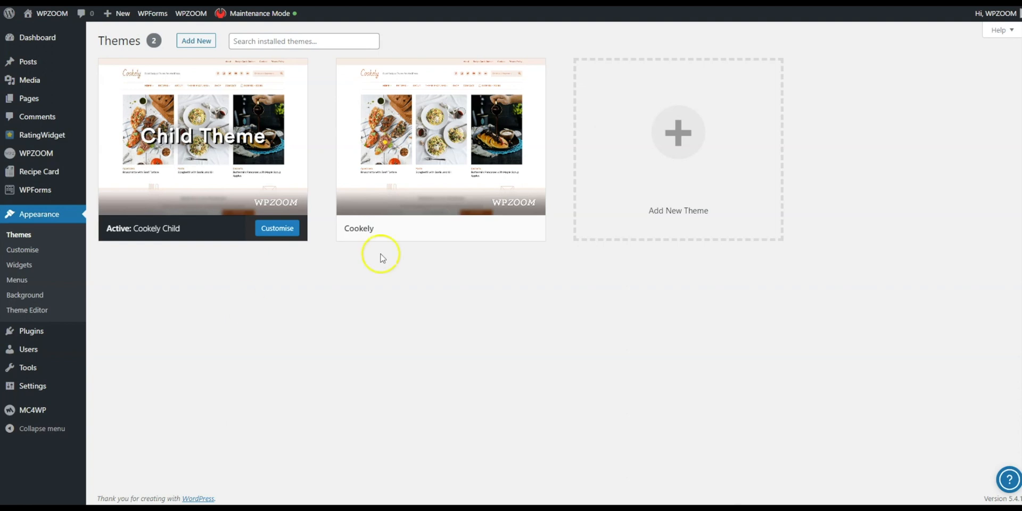
pyautogui.moveTo(440, 137)
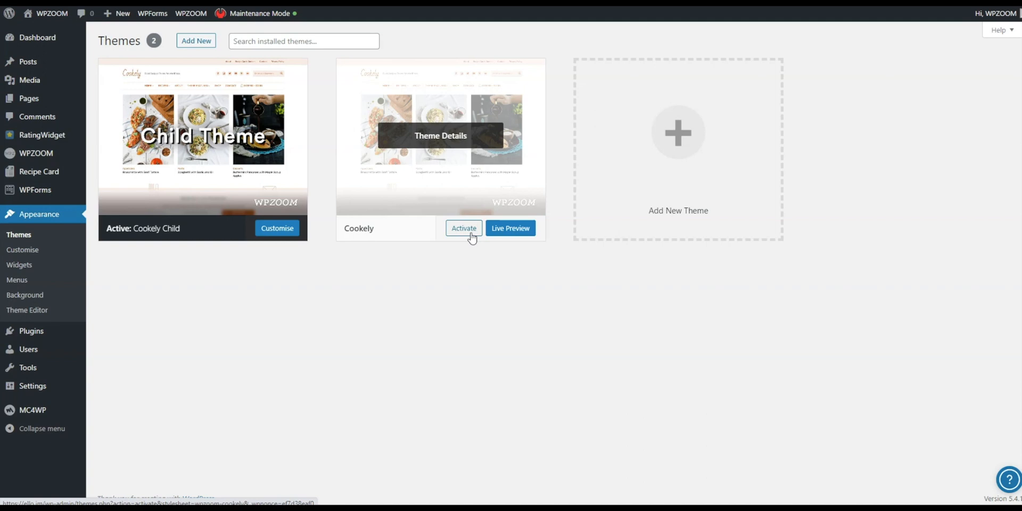
pyautogui.moveTo(220, 254)
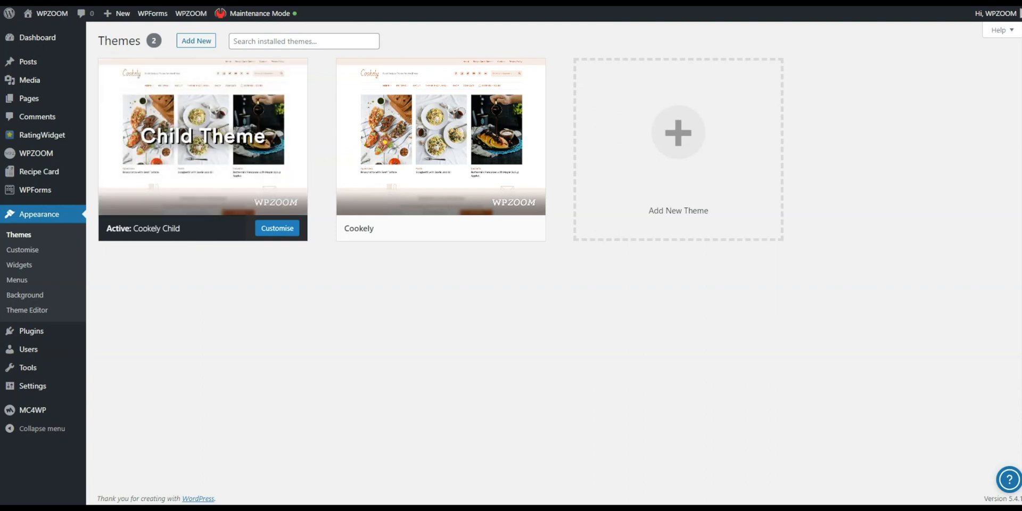
# Step: Customise Cookely Child and open an empty Additional CSS editor, ready for typing
pyautogui.click(277, 227)
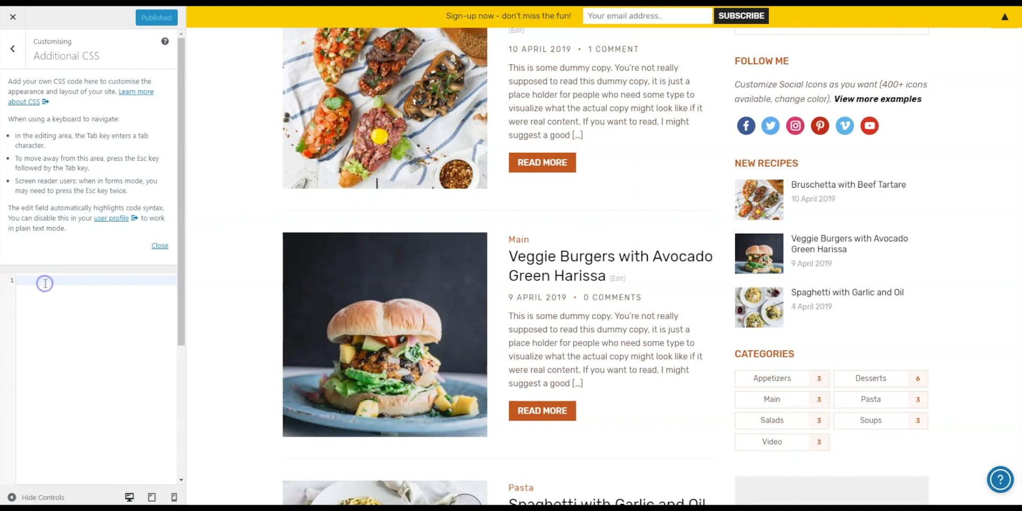
pyautogui.click(45, 283)
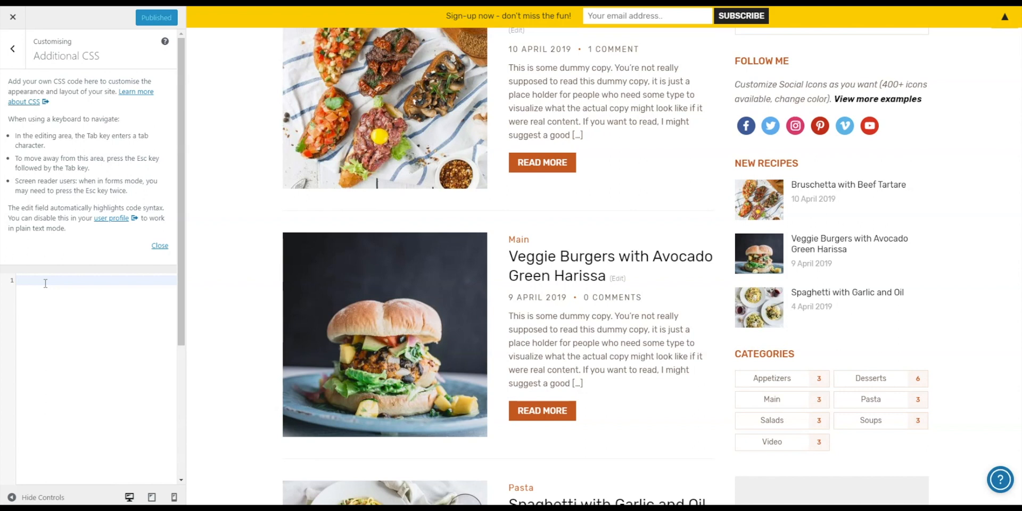
pyautogui.click(65, 281)
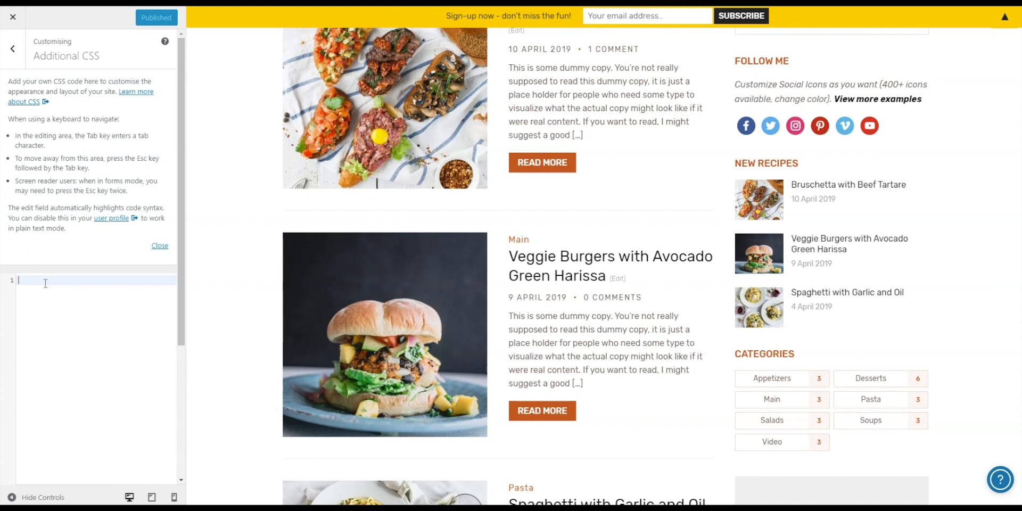